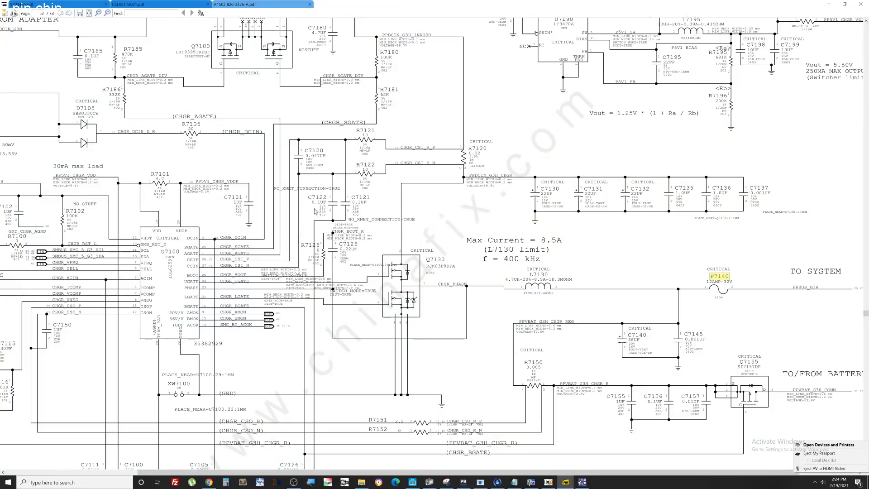
{"action": "mouse_move", "coordinate": [176, 221]}
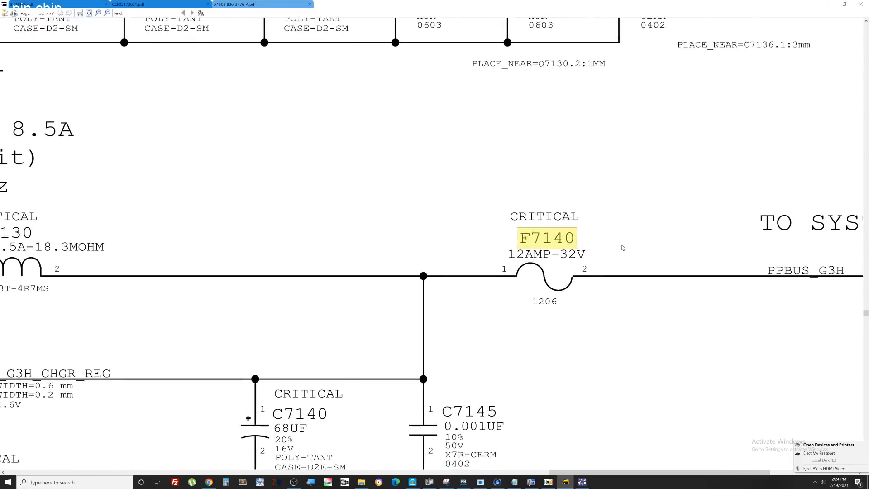
{"action": "mouse_move", "coordinate": [638, 259]}
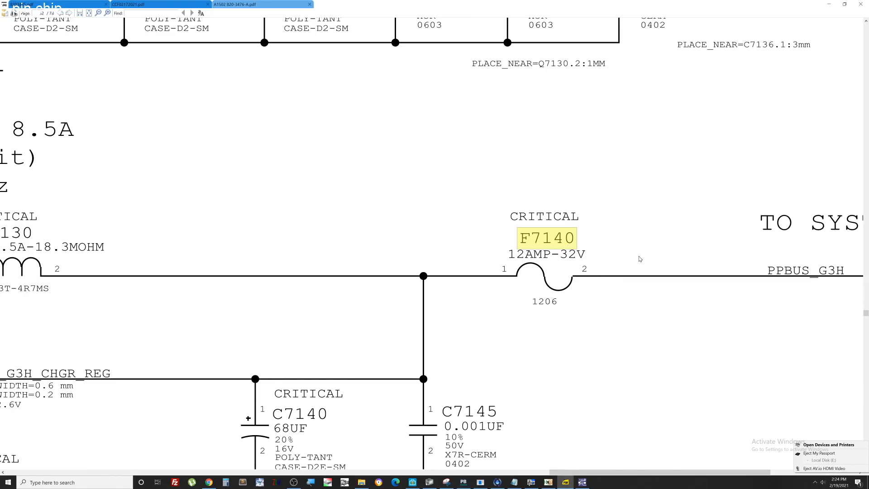